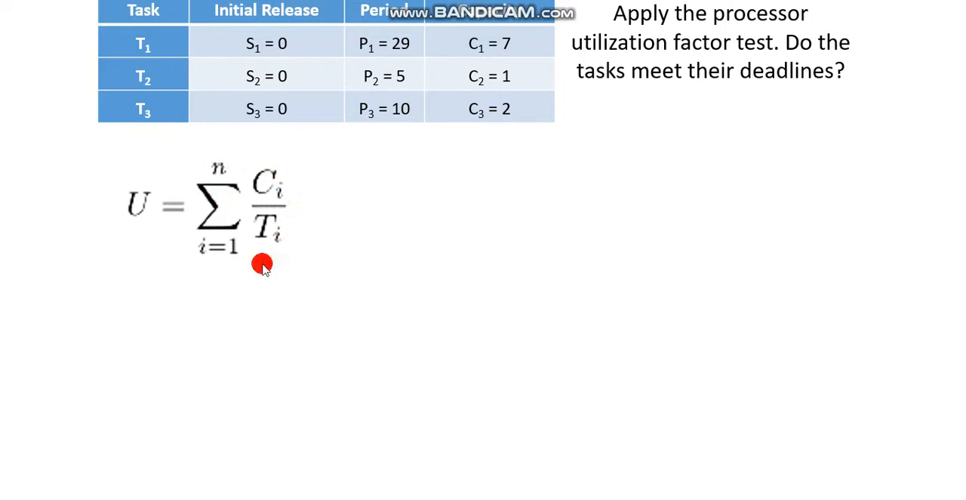
mouse_move(253, 181)
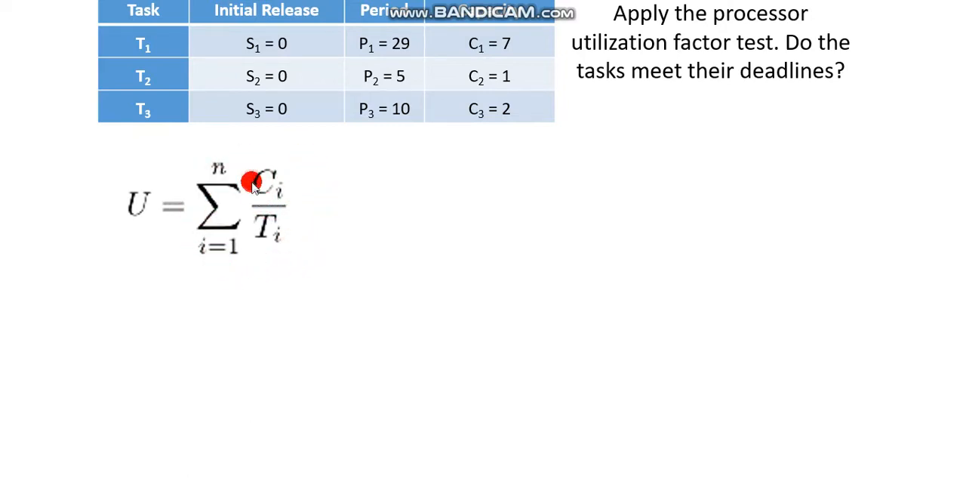
mouse_move(339, 219)
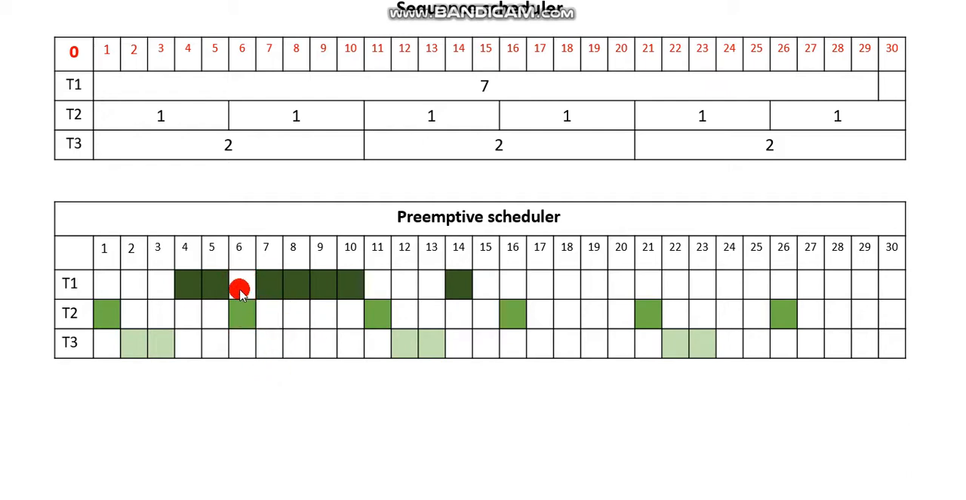
mouse_move(253, 310)
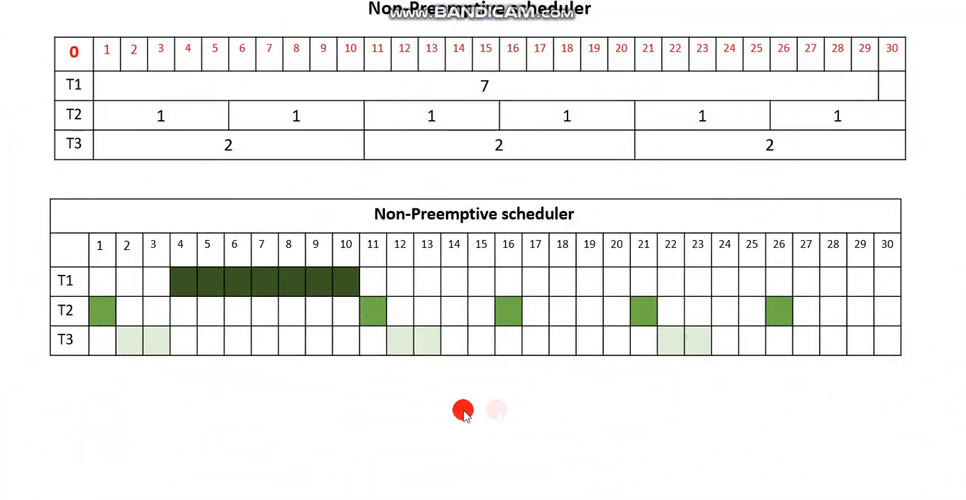
mouse_move(421, 233)
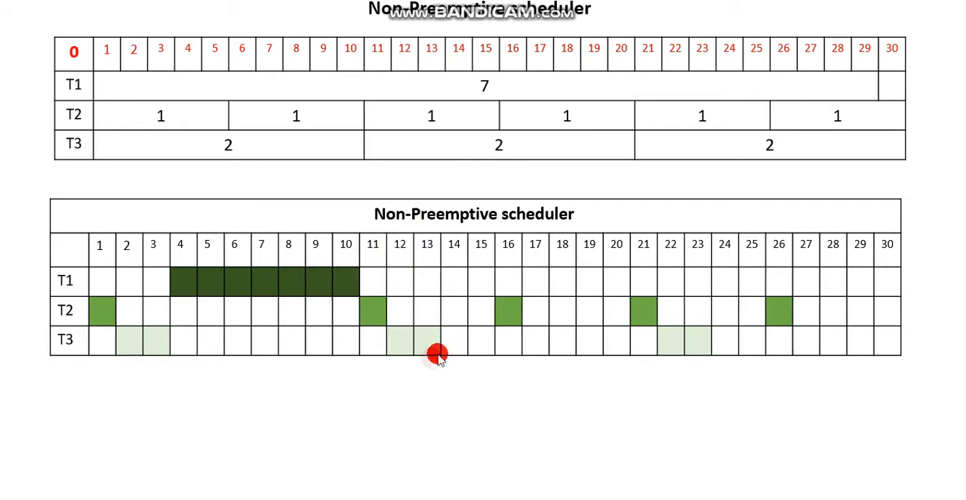
mouse_move(219, 268)
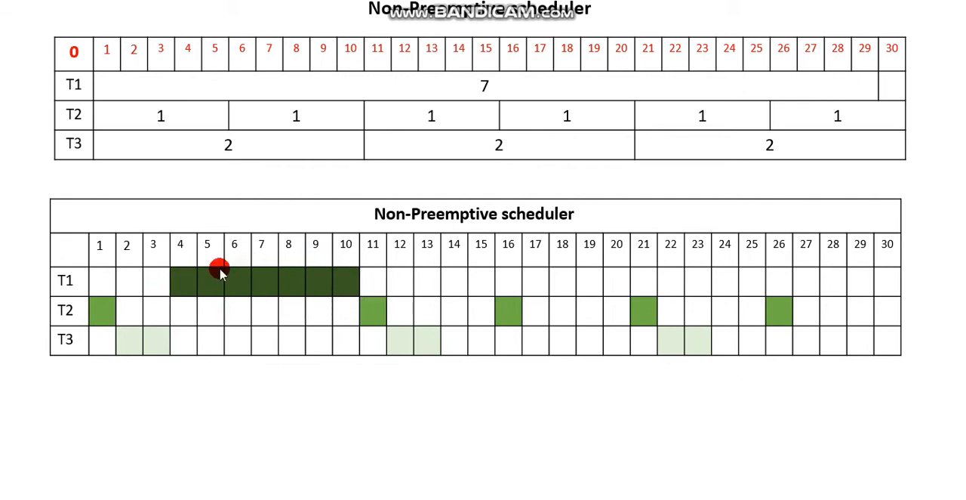
mouse_move(250, 287)
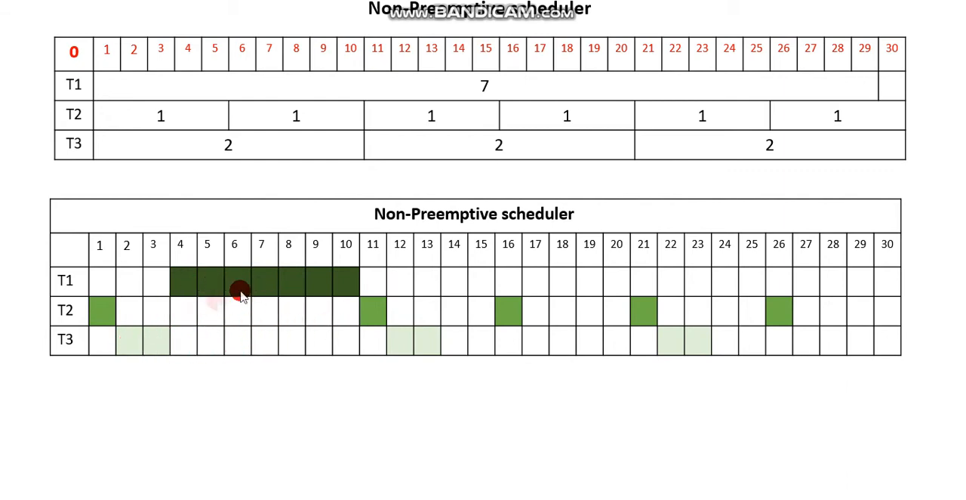
mouse_move(373, 330)
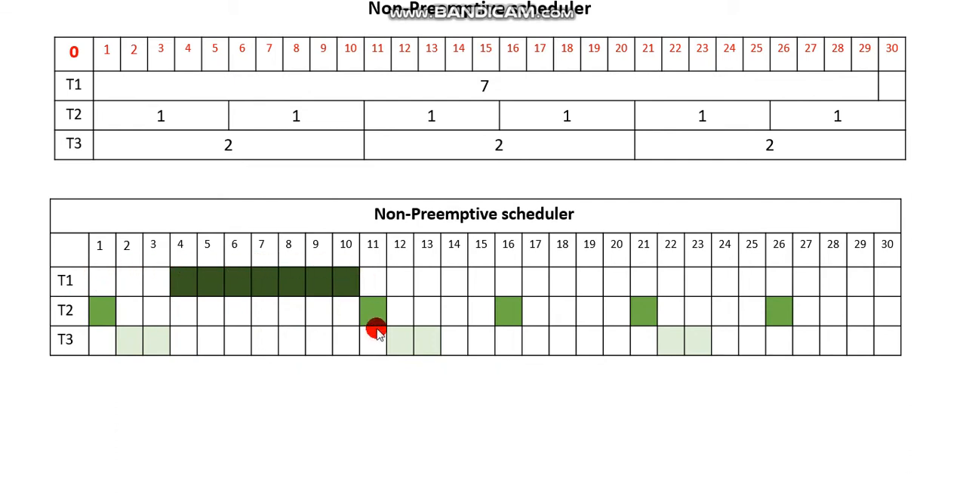